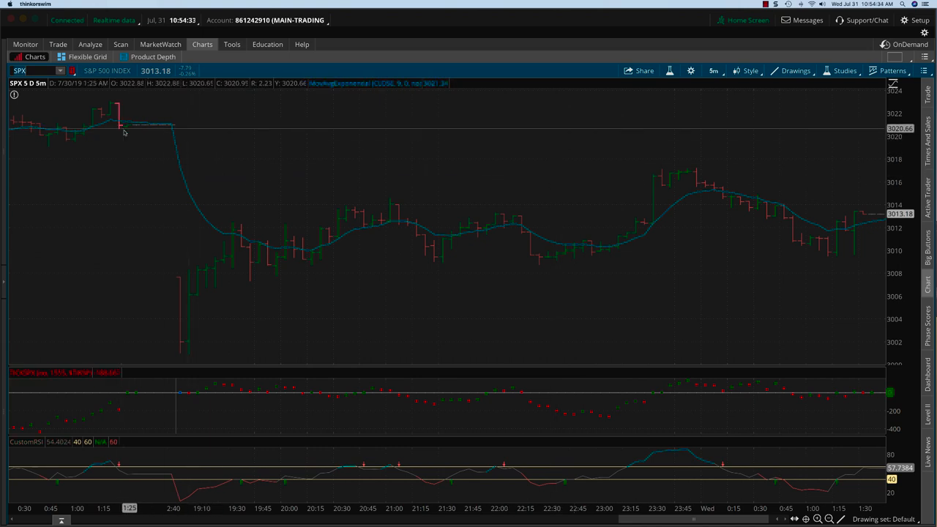
mouse_move(179, 322)
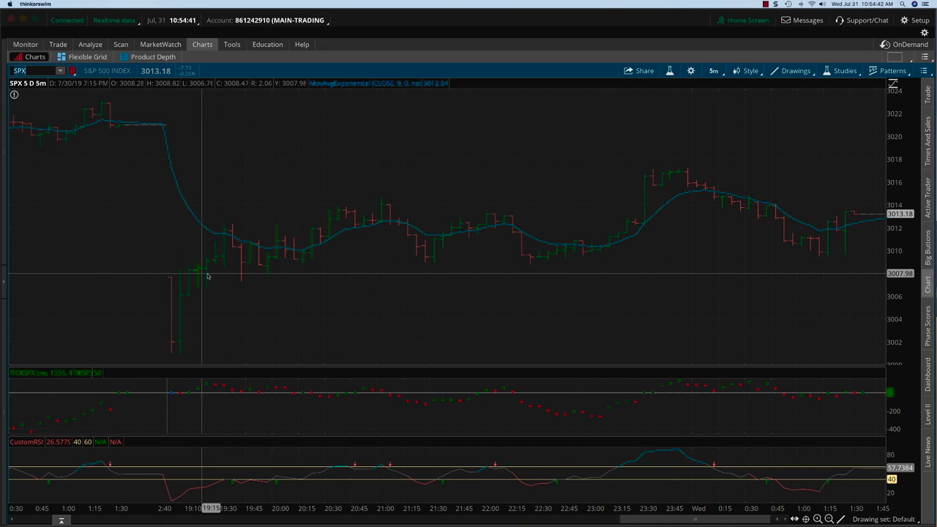
mouse_move(246, 396)
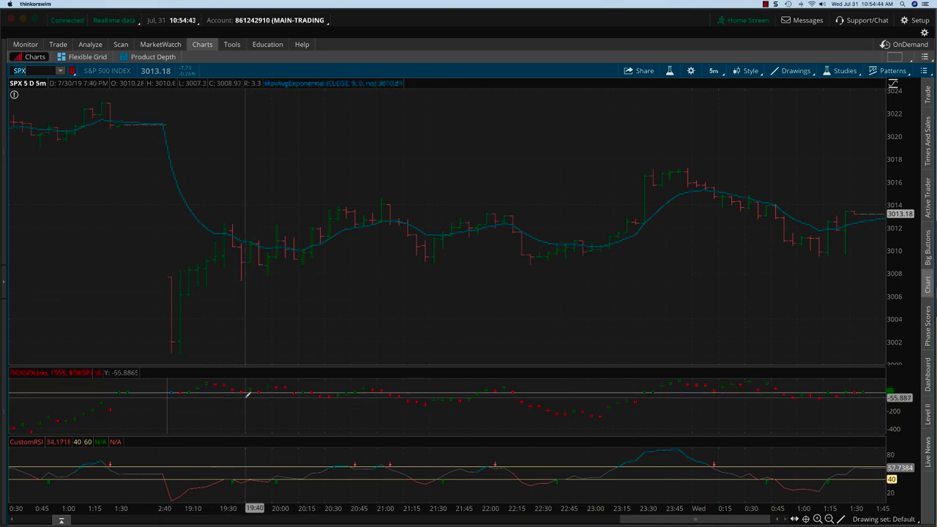
mouse_move(276, 386)
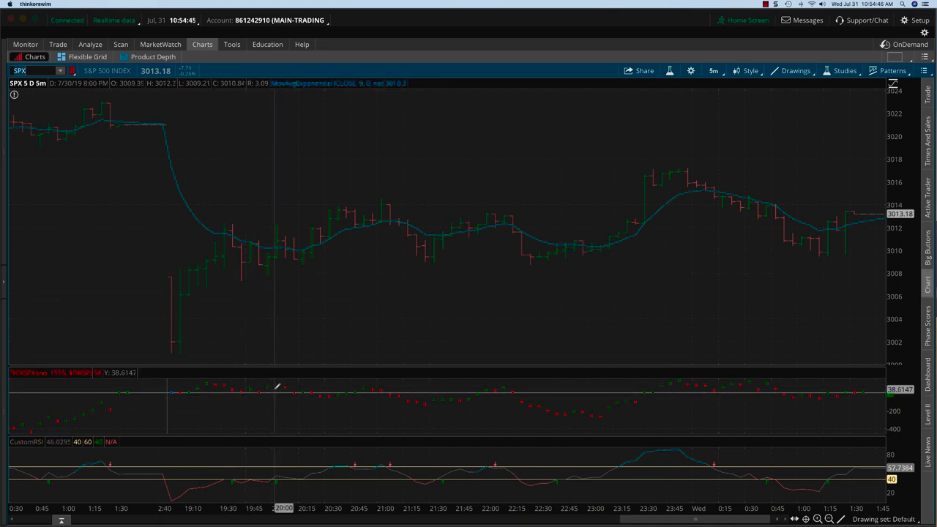
mouse_move(199, 252)
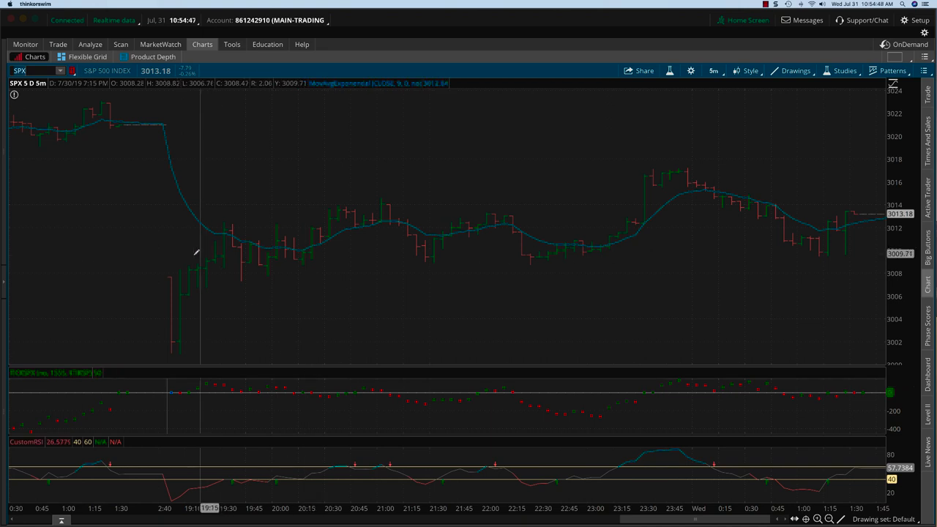
mouse_move(220, 293)
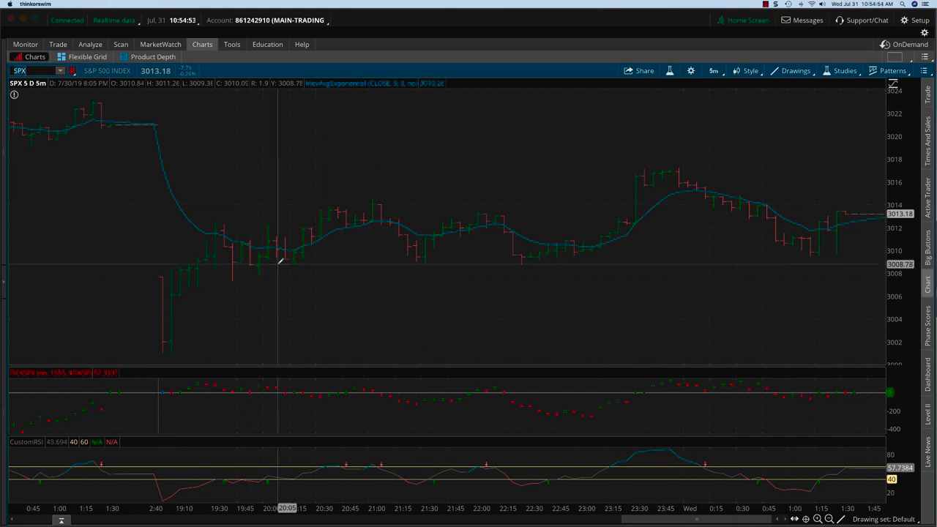
mouse_move(340, 223)
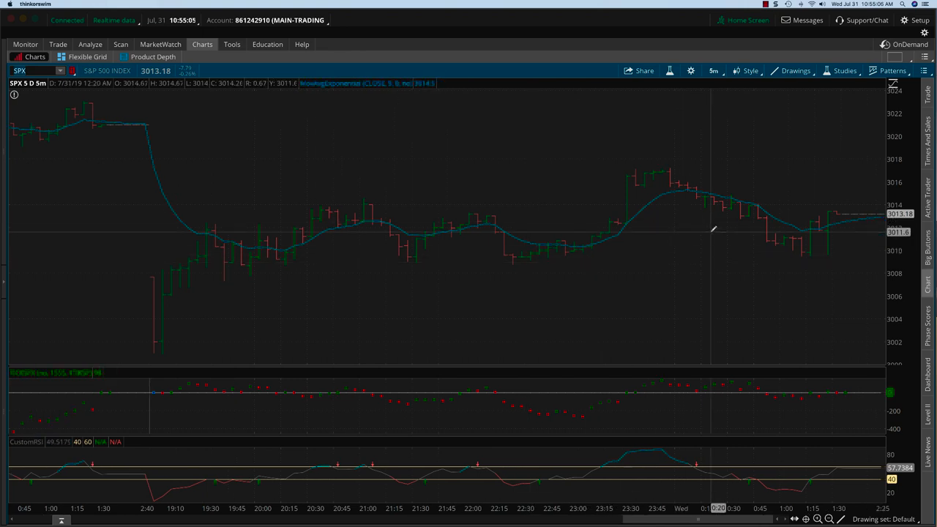
mouse_move(730, 204)
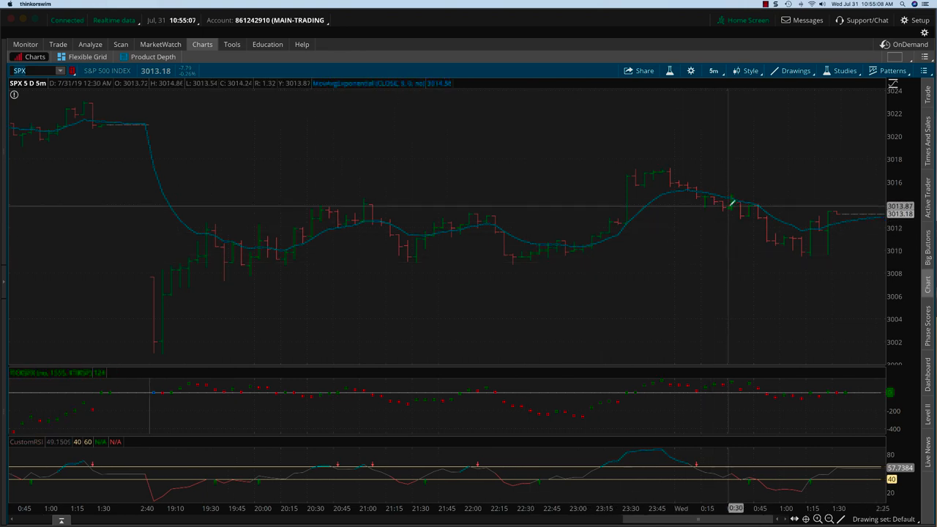
mouse_move(735, 207)
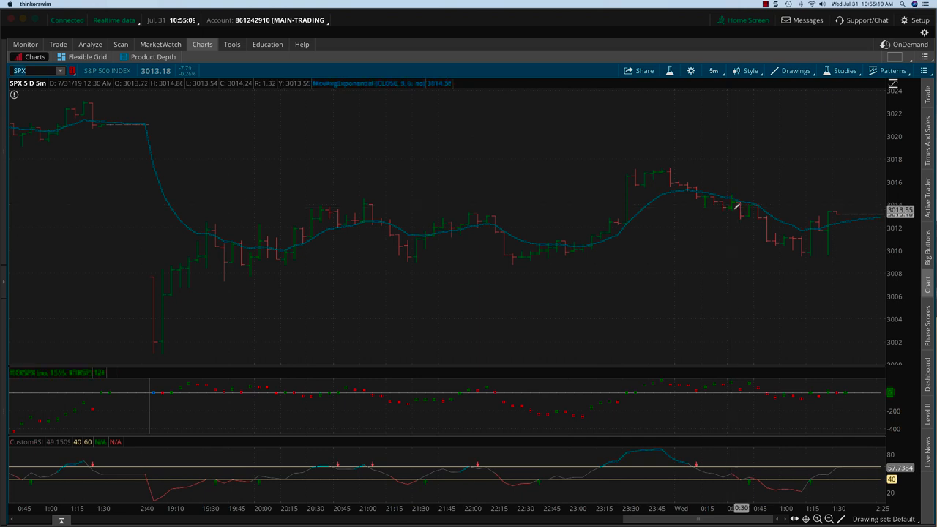
mouse_move(774, 238)
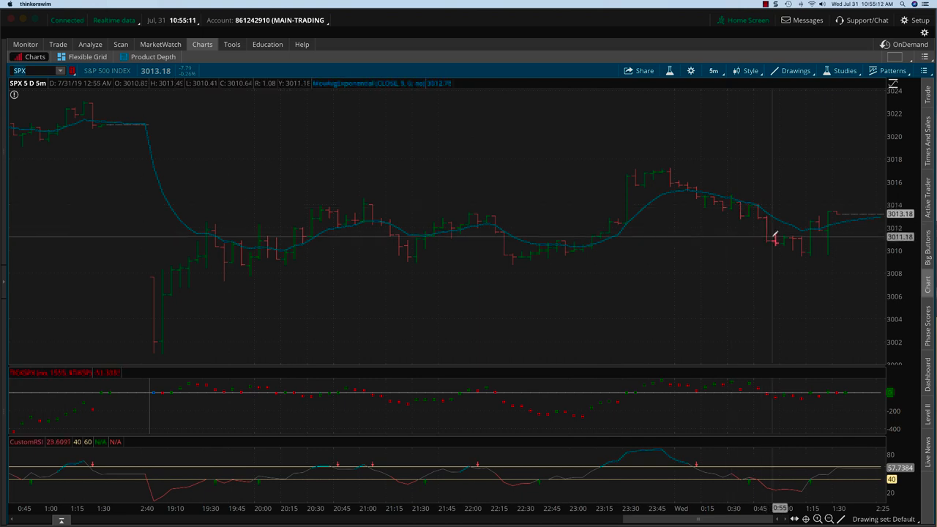
mouse_move(780, 249)
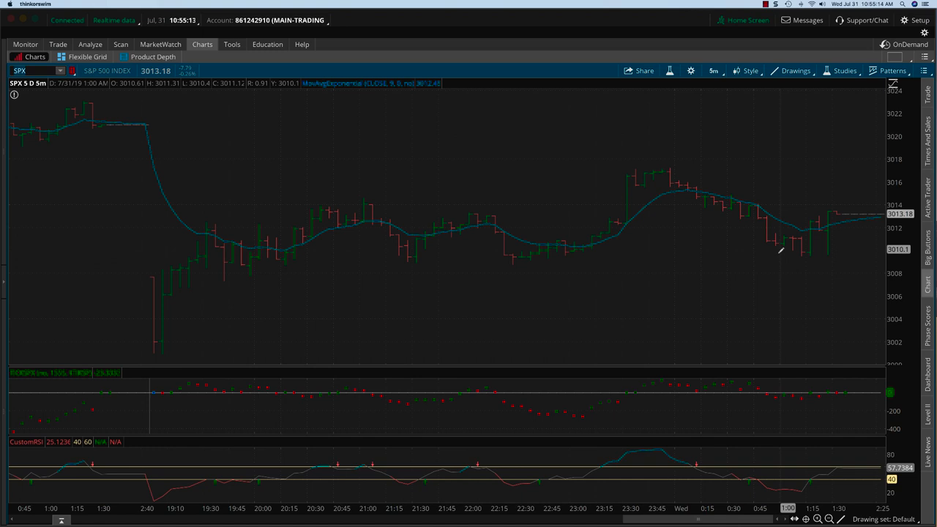
mouse_move(798, 403)
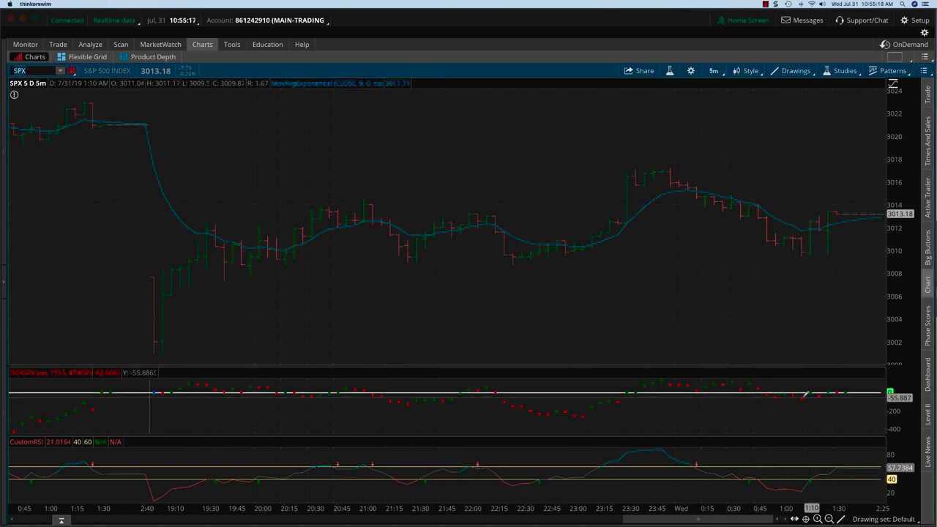
mouse_move(768, 397)
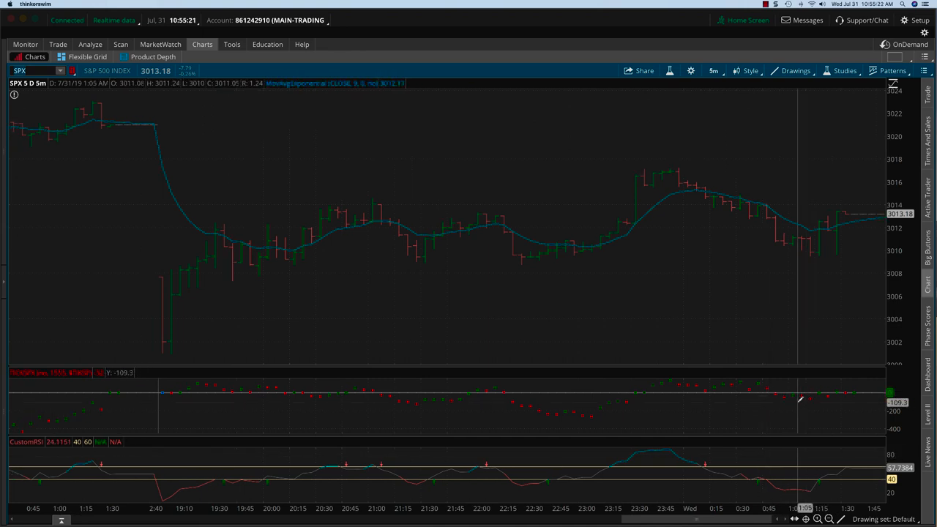
mouse_move(165, 326)
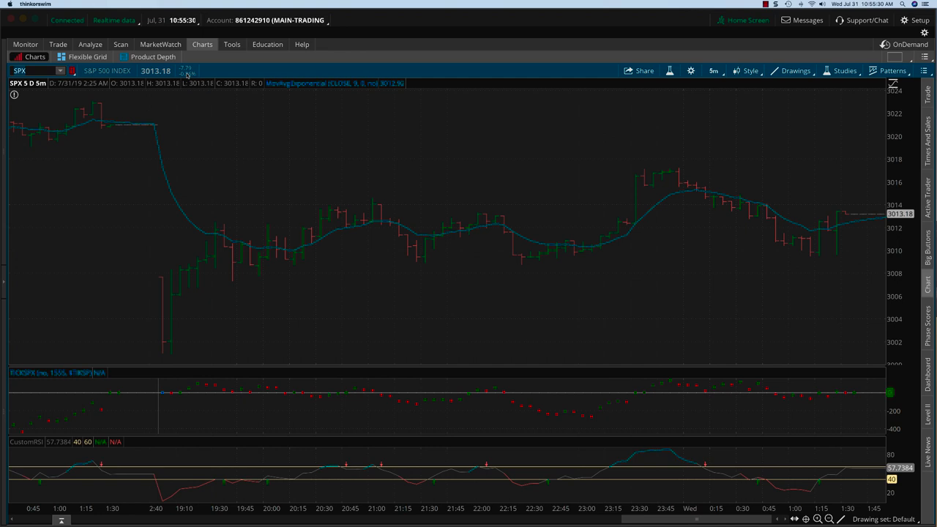
mouse_move(494, 212)
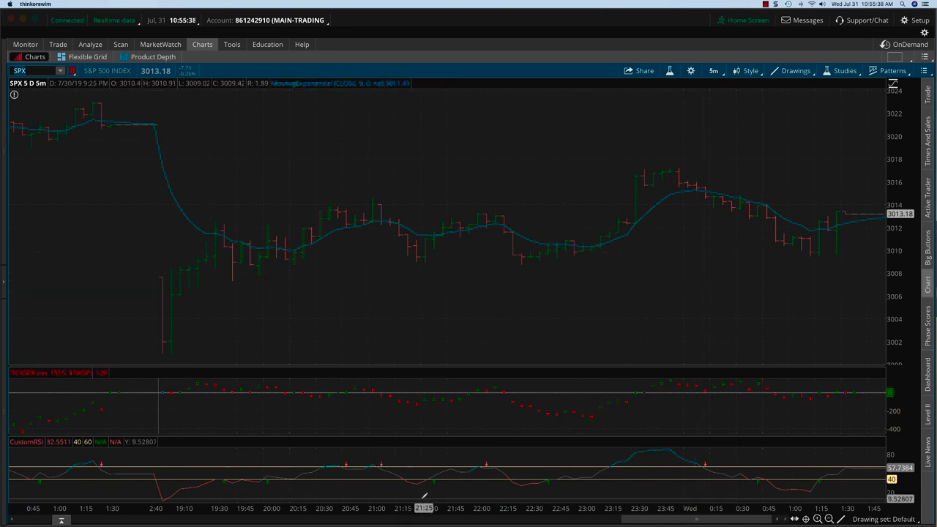
mouse_move(769, 479)
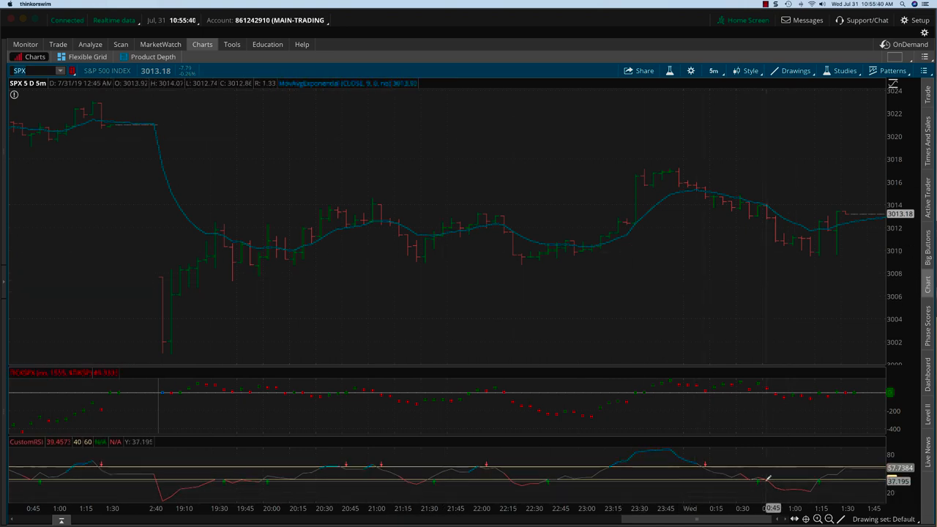